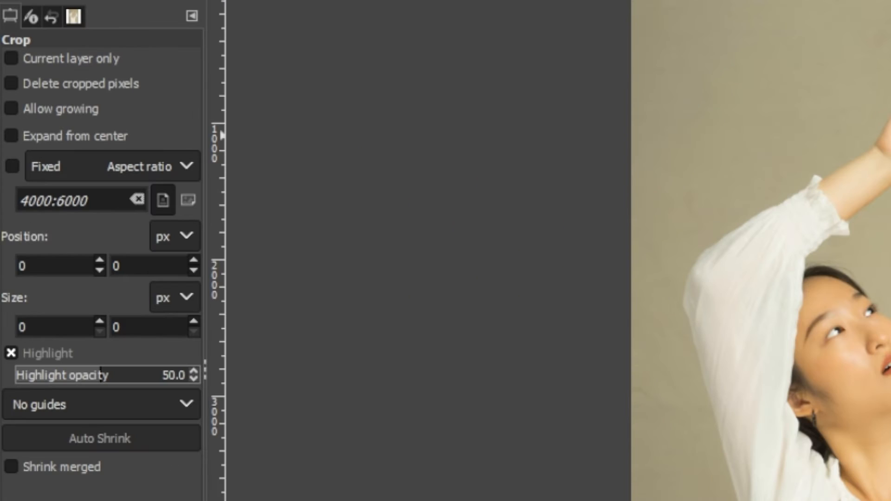
{"action": "mouse_move", "coordinate": [86, 58]}
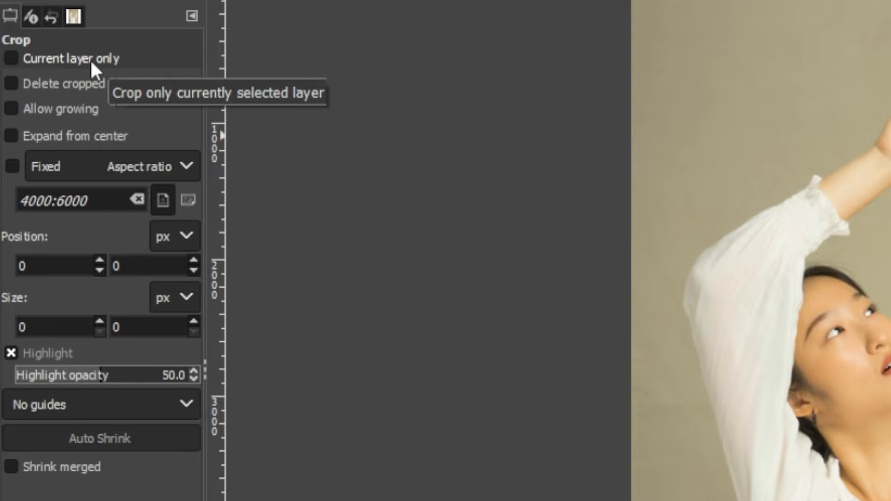
Toggle Crop tool options Allow growing and Expand from center on and off again.
{"action": "left_click", "coordinate": [10, 57]}
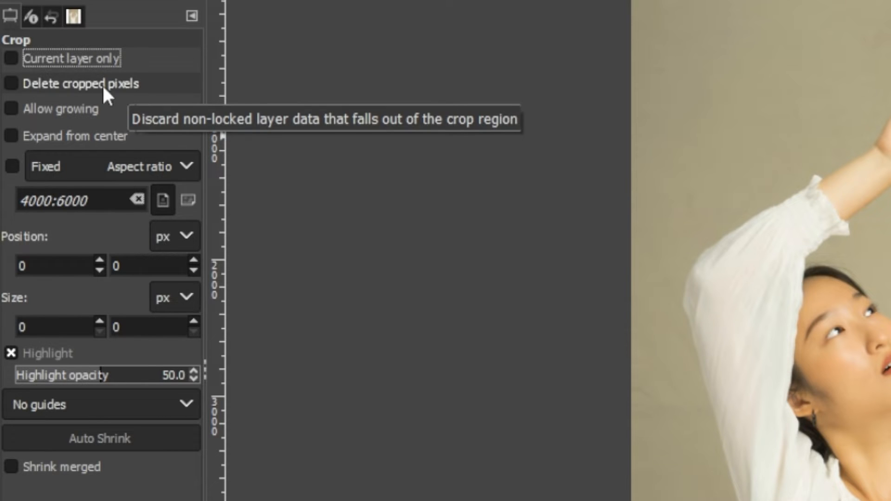
{"action": "left_click", "coordinate": [10, 84]}
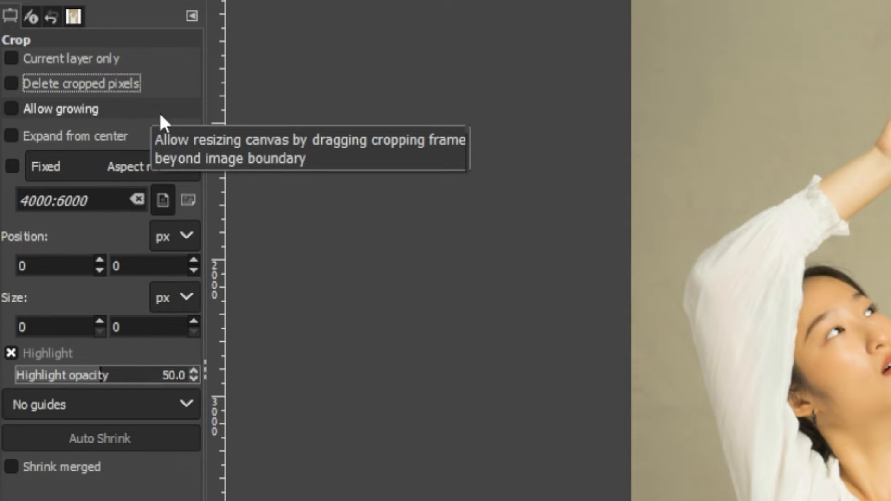
{"action": "left_click", "coordinate": [10, 109]}
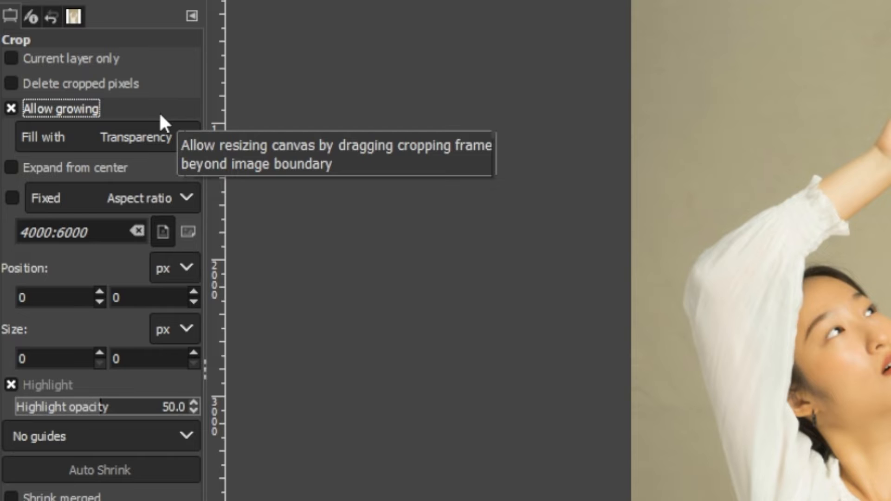
{"action": "left_click", "coordinate": [11, 108]}
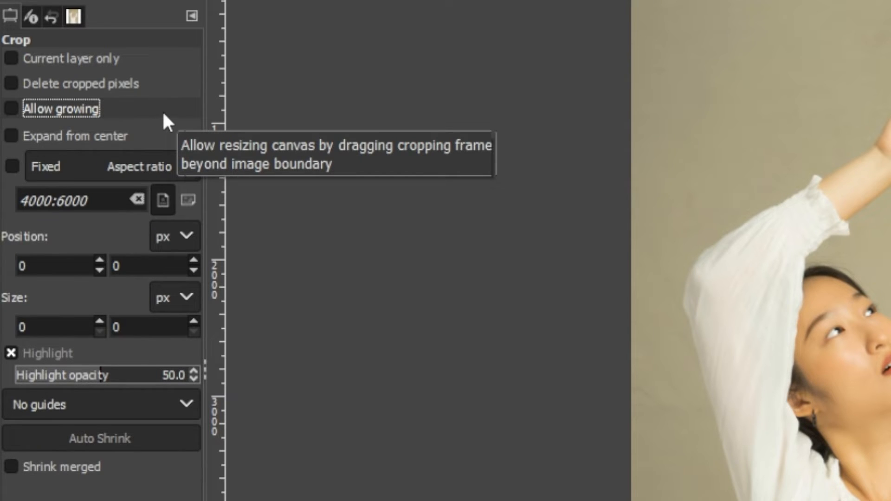
{"action": "left_click", "coordinate": [10, 136]}
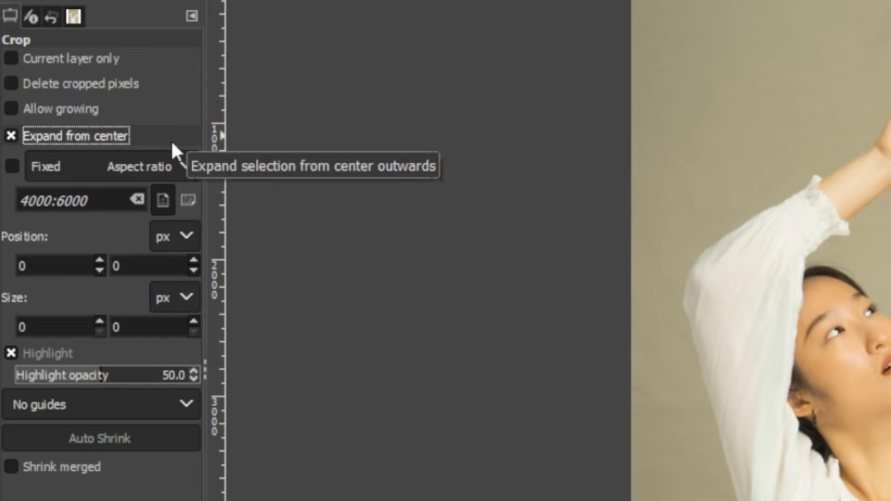
{"action": "mouse_move", "coordinate": [183, 150]}
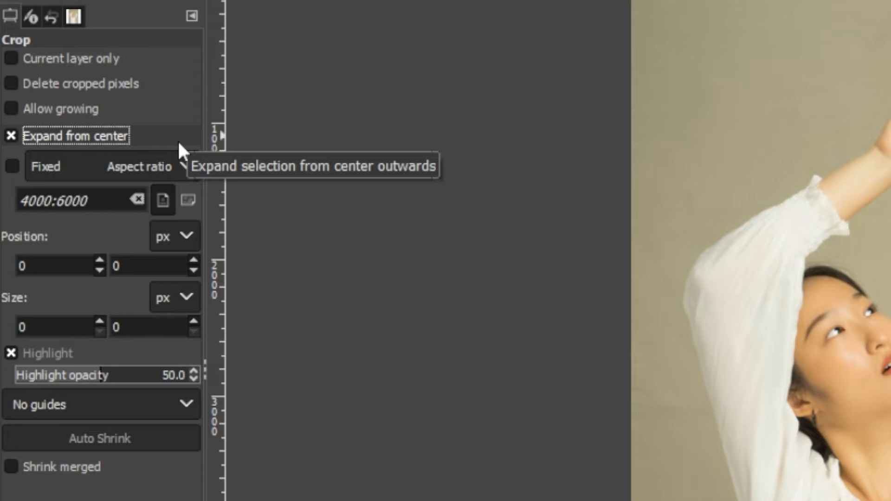
{"action": "left_click", "coordinate": [10, 137]}
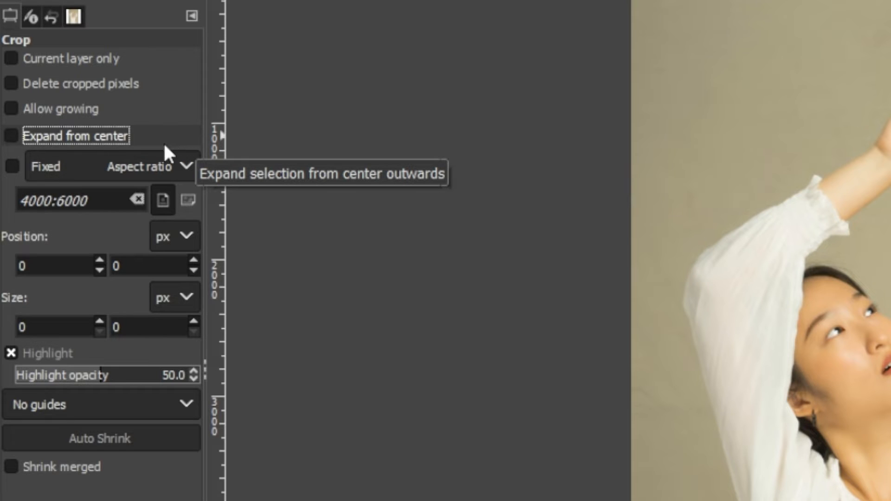
{"action": "left_click", "coordinate": [170, 166]}
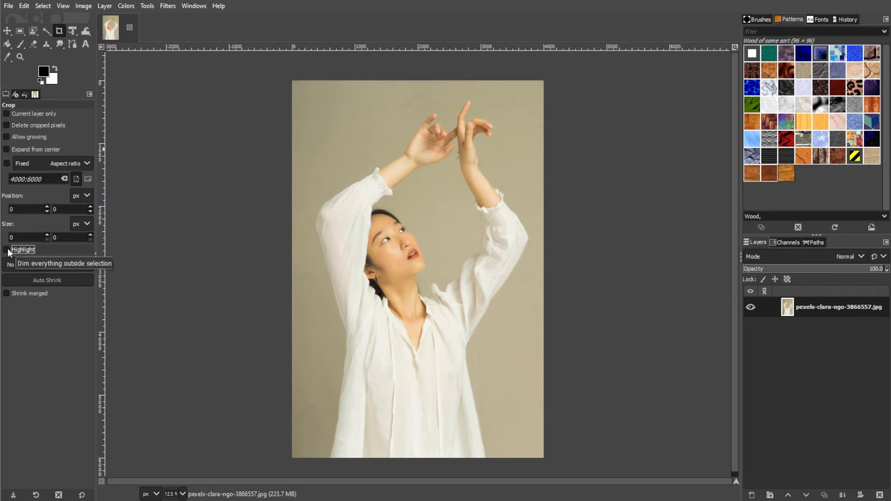
Frame a widened crop region over the woman, raise Highlight opacity to 62 and show the Guides choices.
{"action": "left_click_drag", "start_coordinate": [305, 115], "coordinate": [491, 368]}
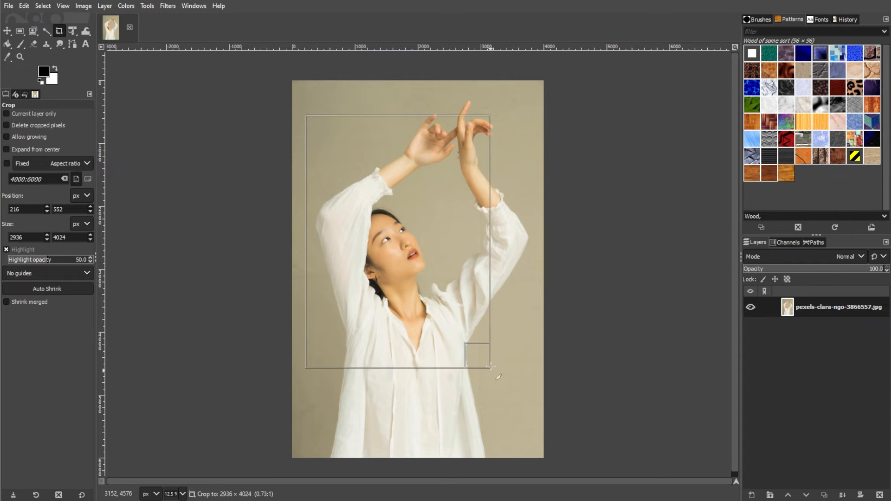
{"action": "left_click_drag", "start_coordinate": [490, 368], "coordinate": [525, 366]}
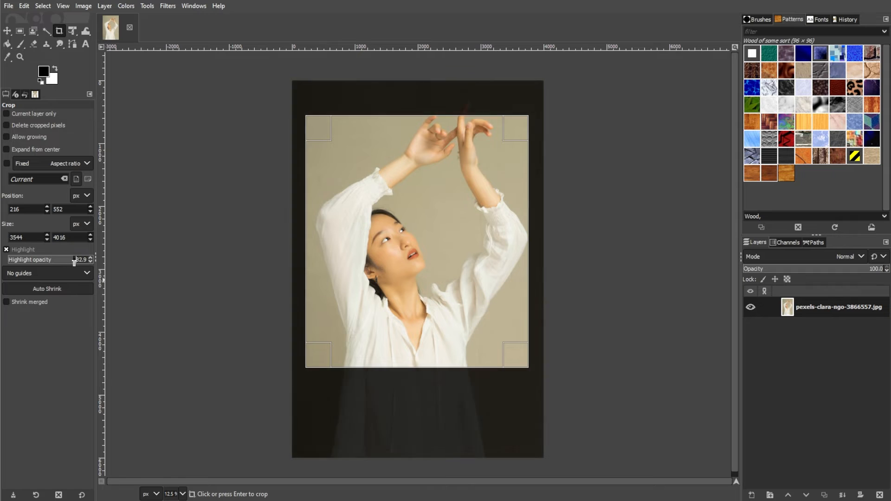
{"action": "left_click_drag", "start_coordinate": [74, 260], "coordinate": [57, 260]}
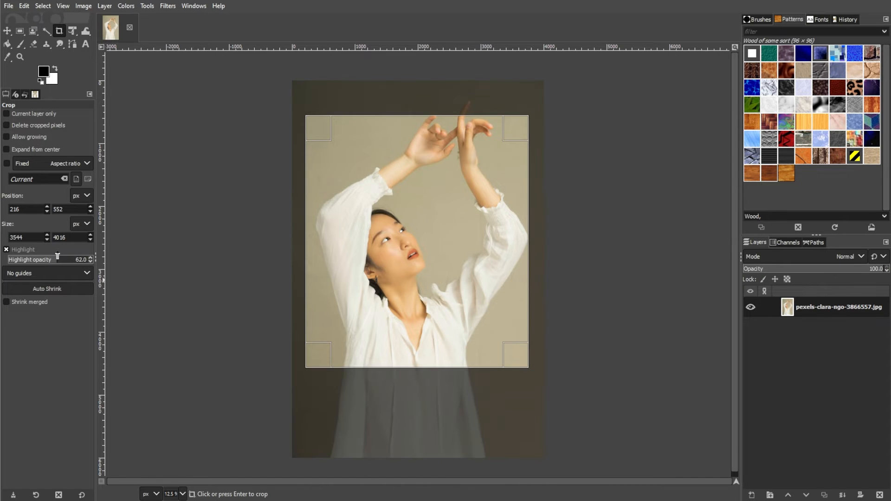
{"action": "left_click", "coordinate": [47, 273]}
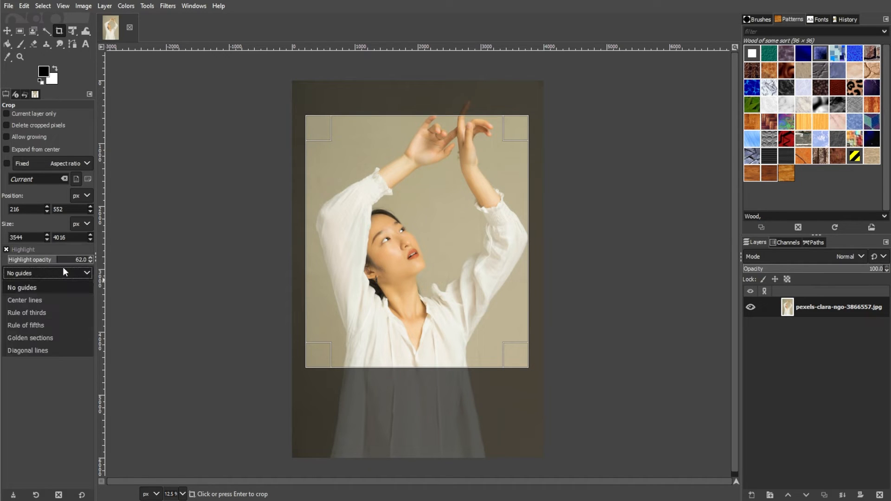
{"action": "mouse_move", "coordinate": [27, 313]}
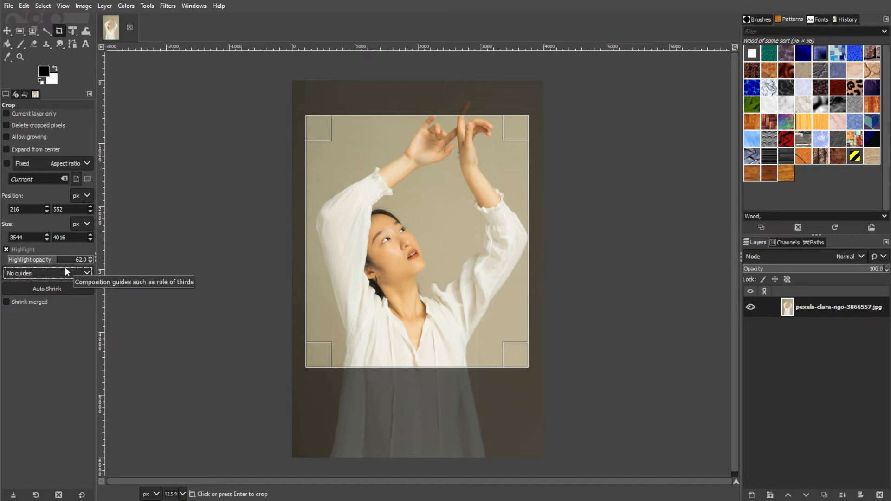
{"action": "mouse_move", "coordinate": [67, 273]}
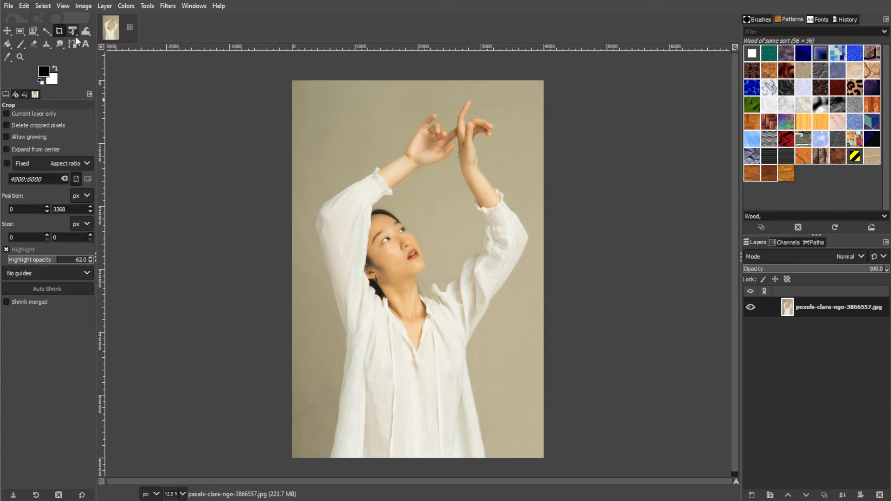
Switch from cropping to the selection tool group in the toolbox.
{"action": "left_click", "coordinate": [18, 31]}
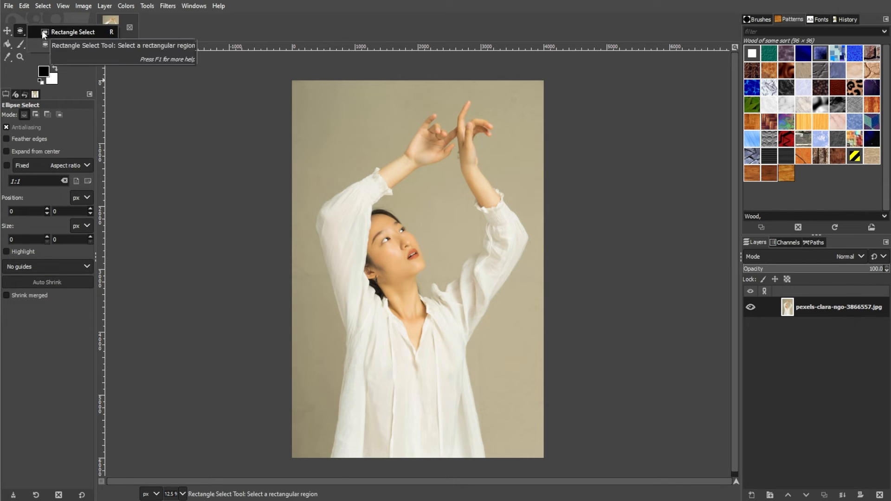
{"action": "mouse_move", "coordinate": [46, 38]}
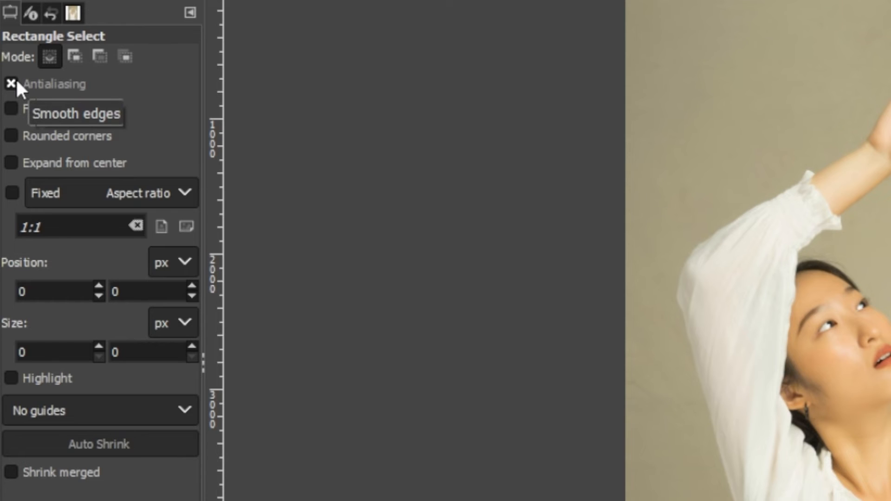
{"action": "mouse_move", "coordinate": [50, 57]}
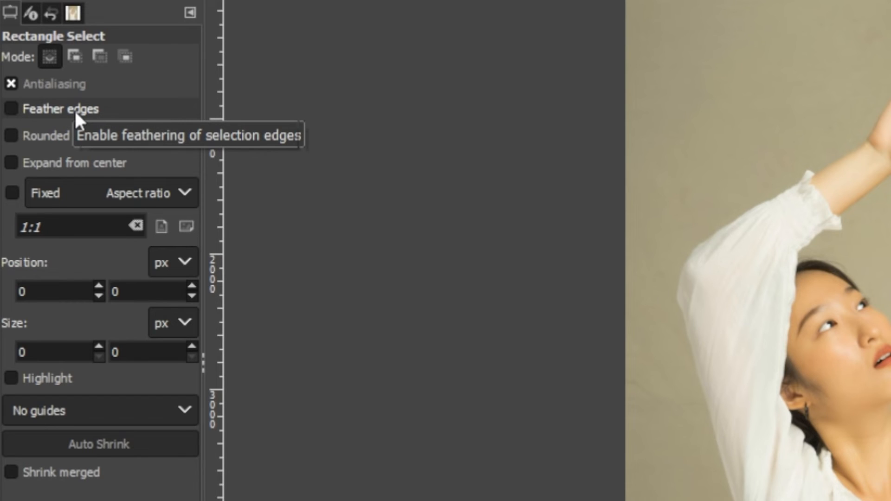
Enable Rounded corners with radius 10 for the rectangle selection around her upper body.
{"action": "left_click", "coordinate": [11, 109]}
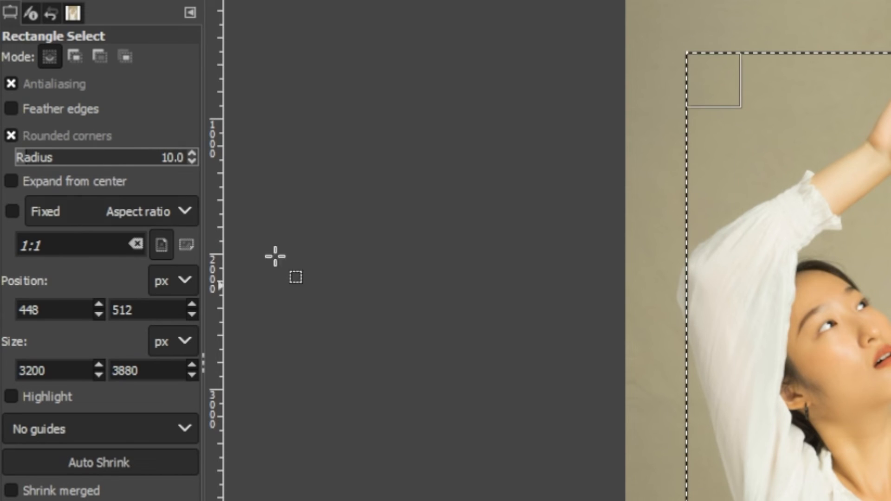
{"action": "left_click", "coordinate": [11, 181]}
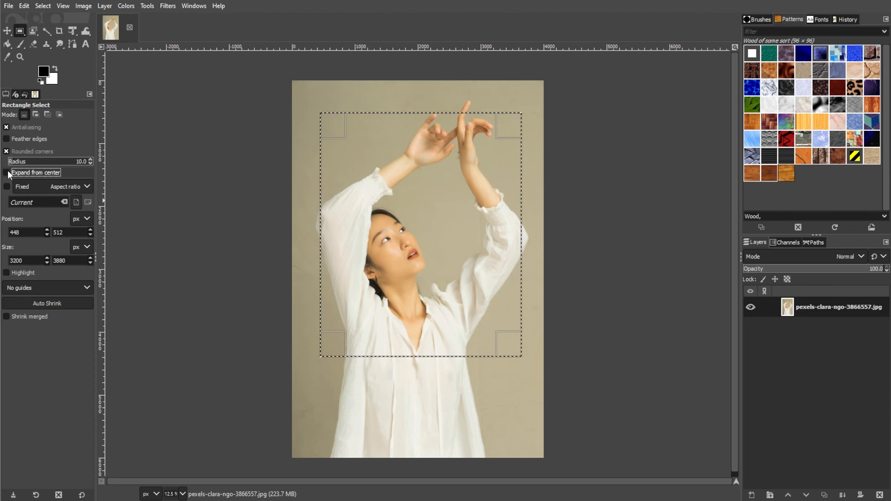
{"action": "mouse_move", "coordinate": [17, 162]}
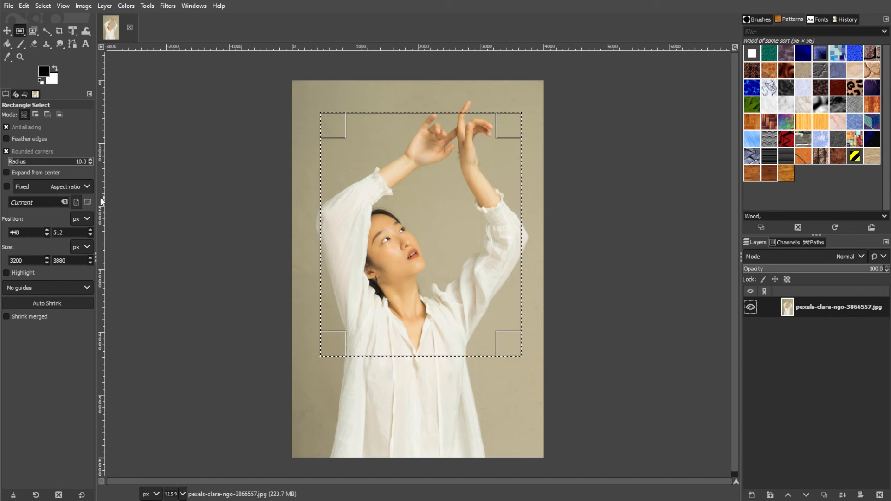
Reveal the Image menu commands, including Crop to Selection, over the selected photo.
{"action": "left_click", "coordinate": [82, 6]}
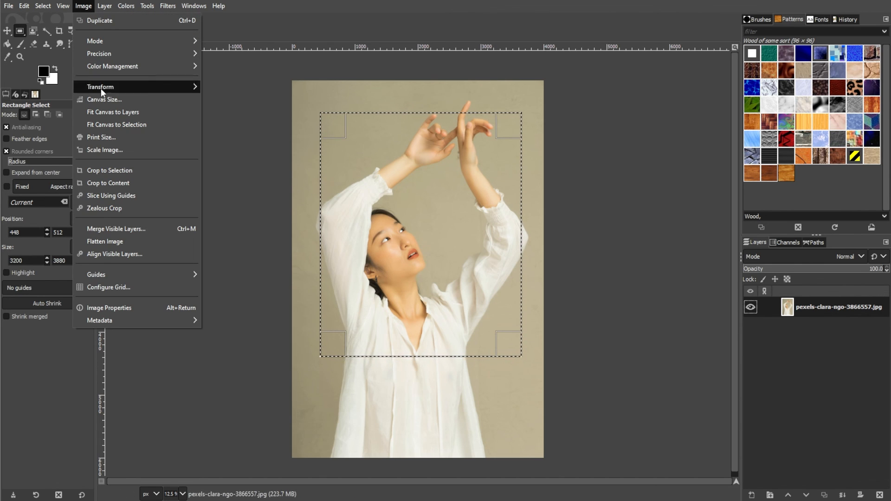